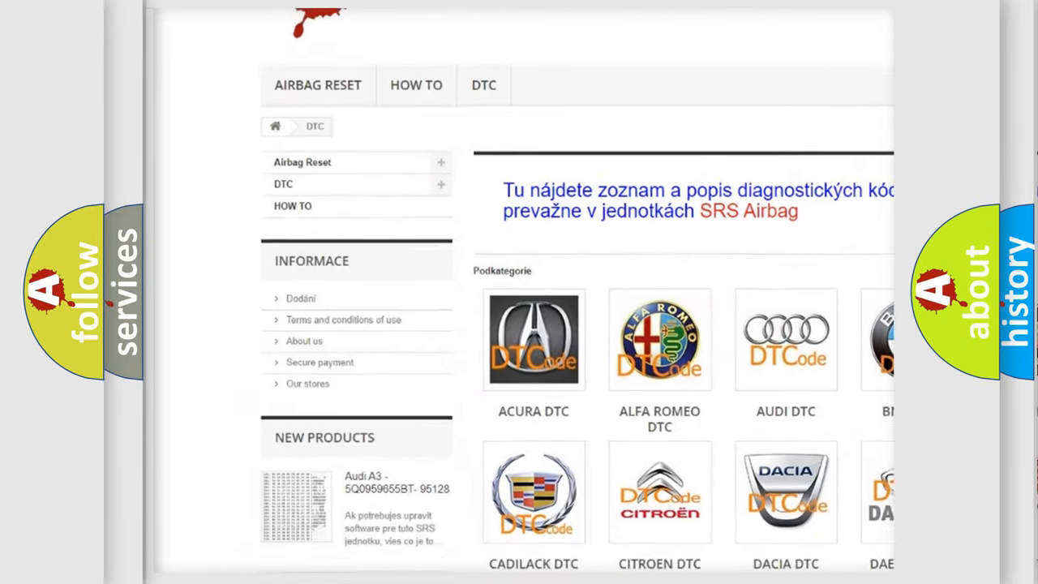
scroll("down", 3)
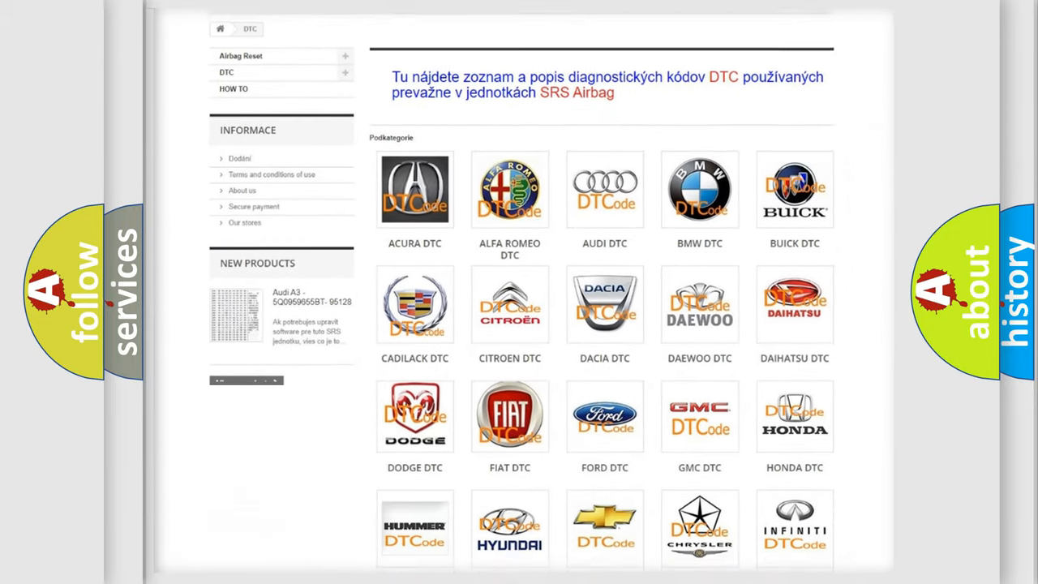
scroll("down", 3)
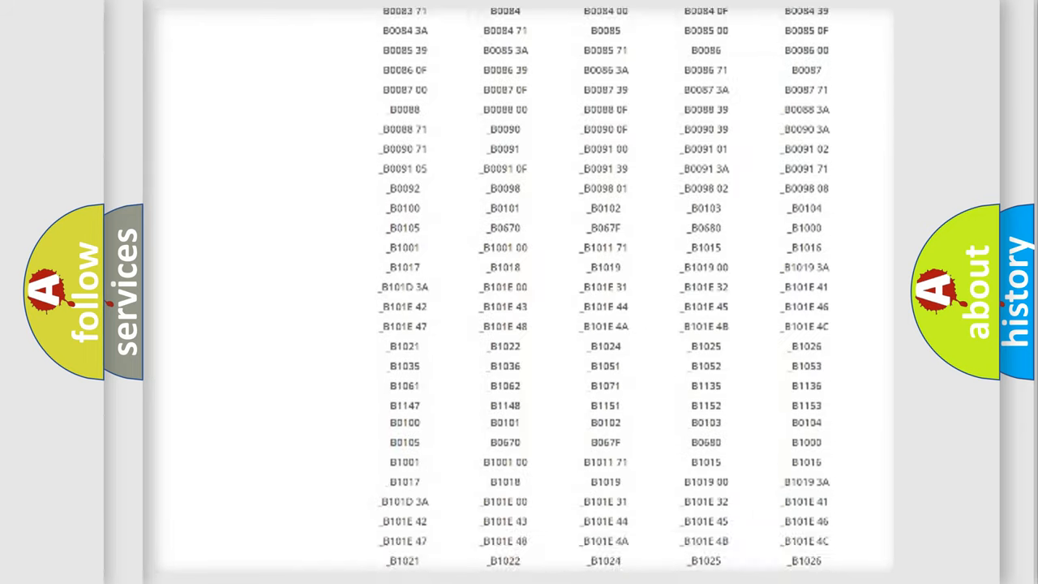
scroll("down", 3)
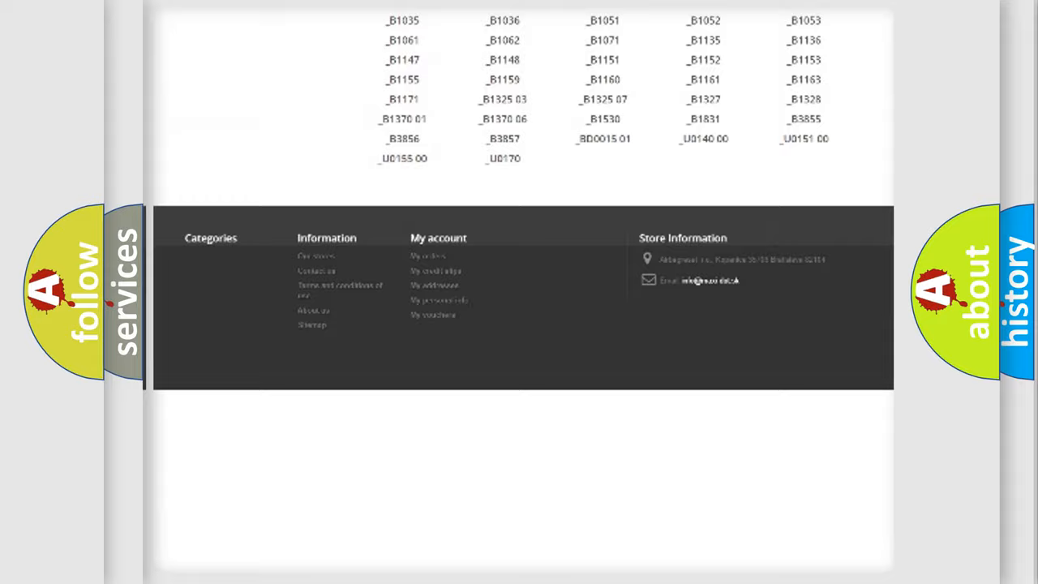
scroll("up", 3)
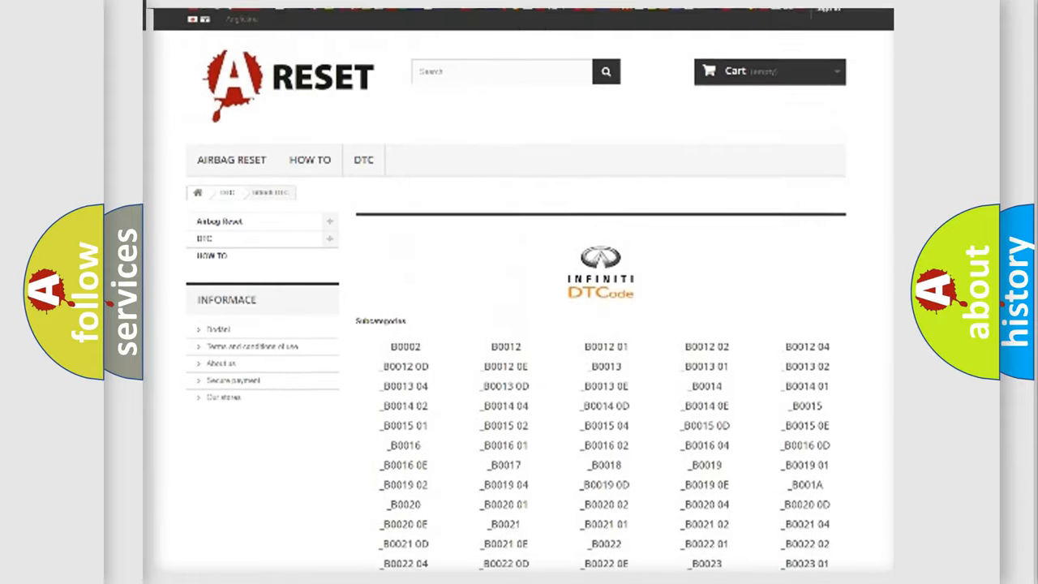